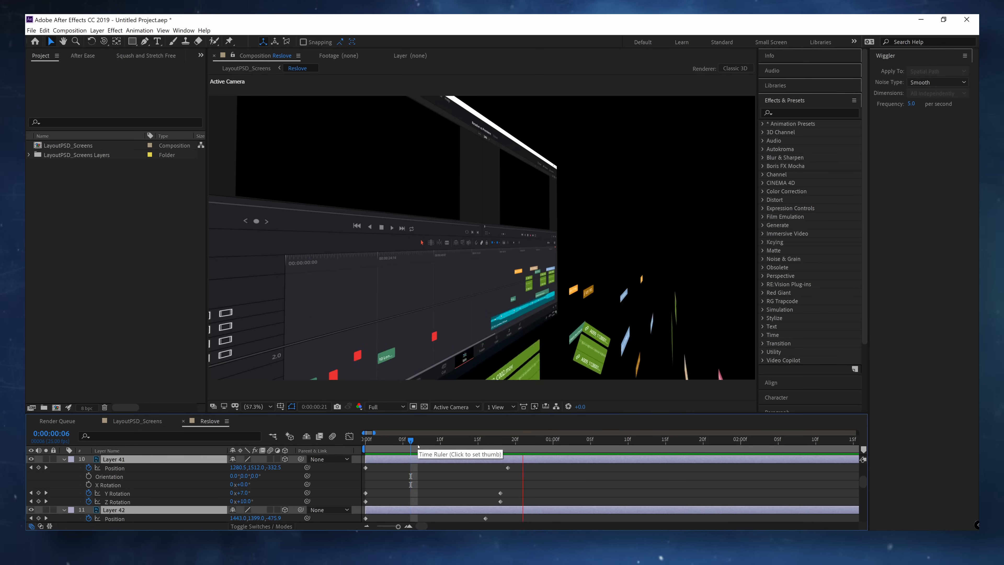
Jump to the start of the camera animation in the Resolve comp's time ruler.
left_click(582, 439)
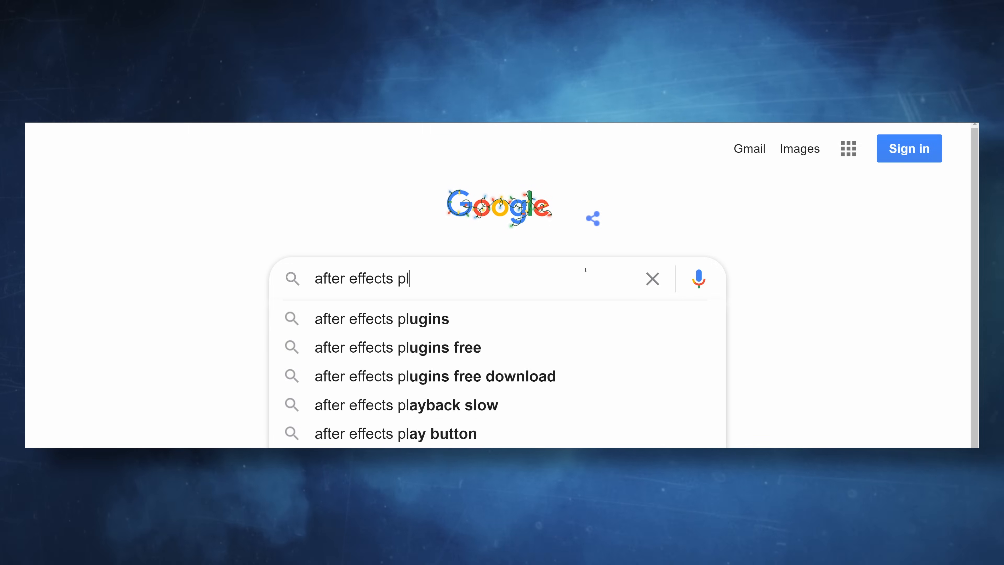
Search Google for a plugin that sends bits of timeline into 3D space and review the Wind result.
type("at can automatically send bits of timeline in 3D s")
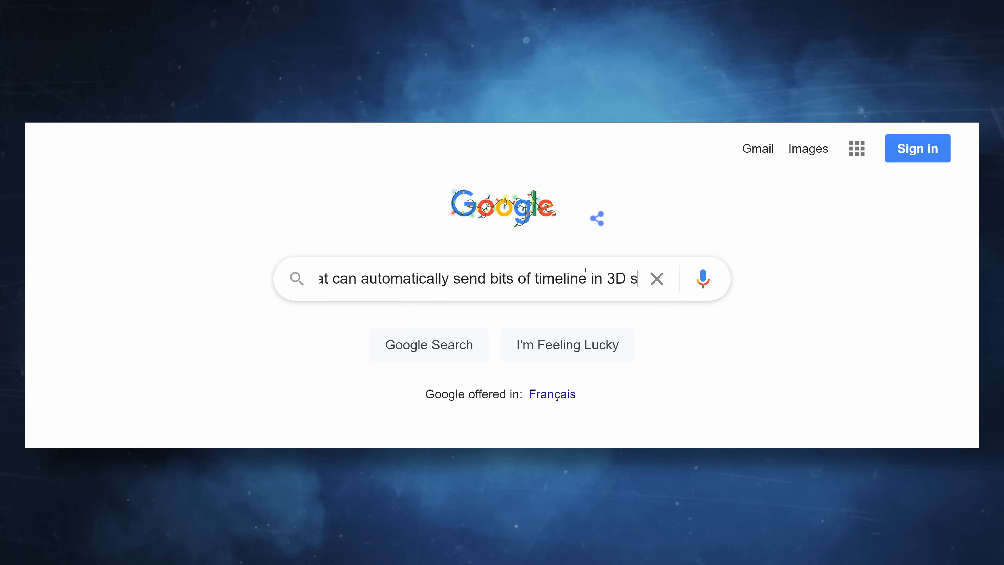
key("Enter")
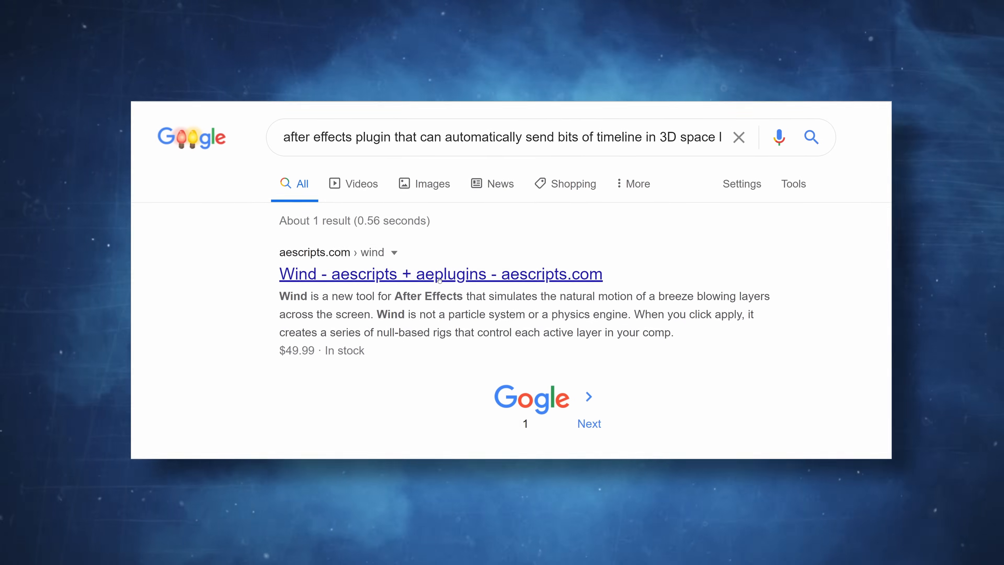
left_click(439, 279)
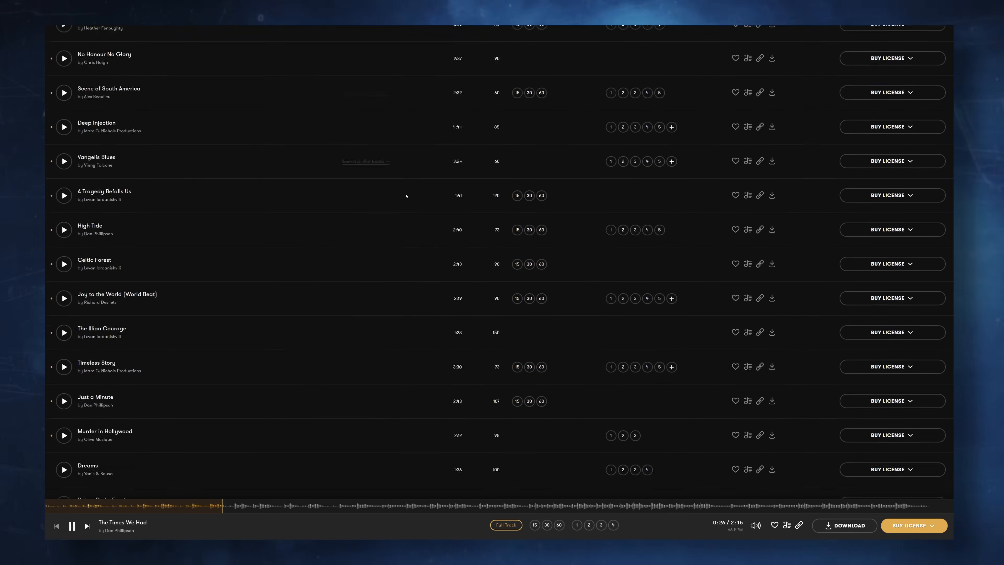
Scroll down through the song catalogue while Depth by Nick Box plays.
scroll("down", 3)
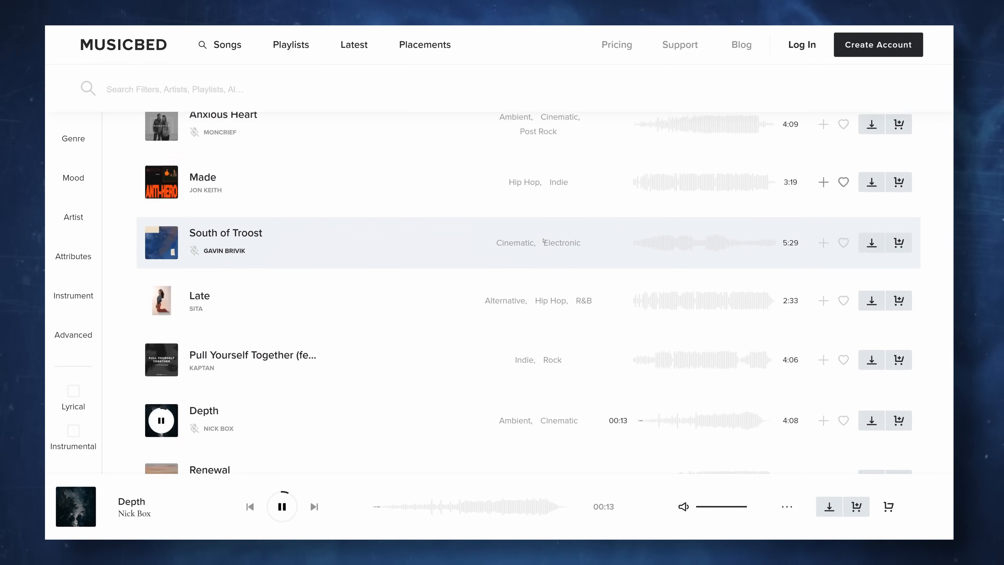
scroll("down", 3)
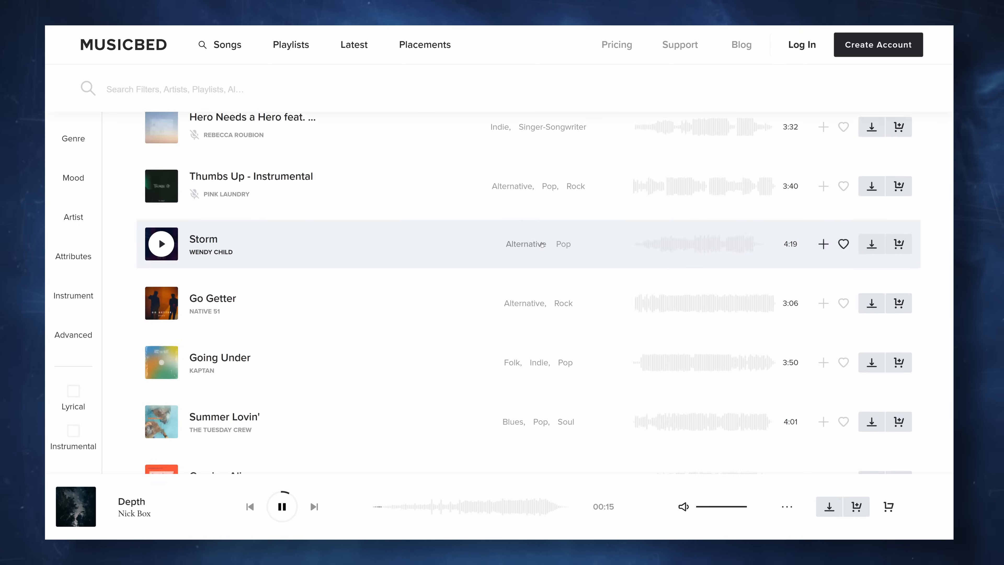
scroll("down", 3)
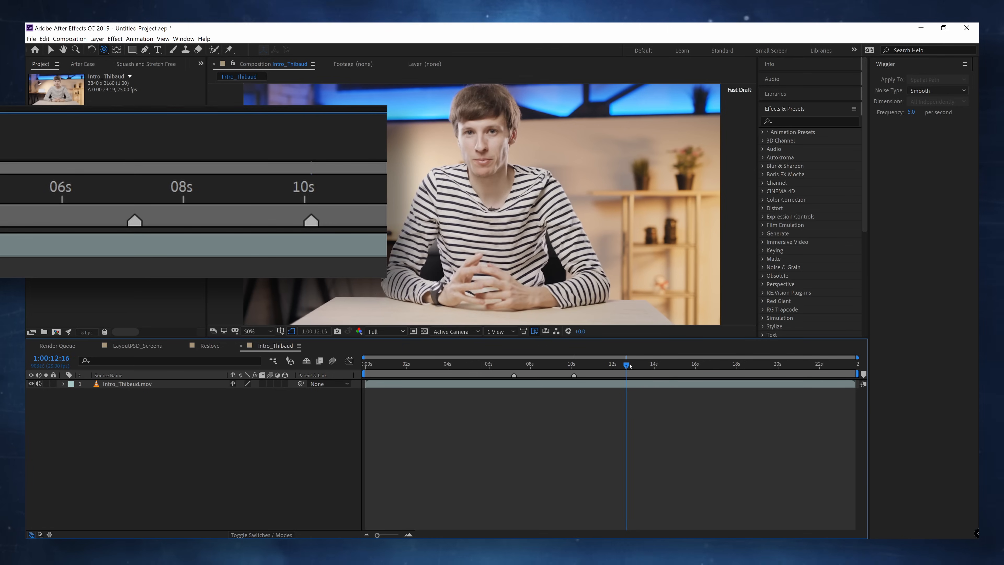
Scrub through the talking-head Intro_Thibaud clip.
left_click_drag(626, 363, 689, 363)
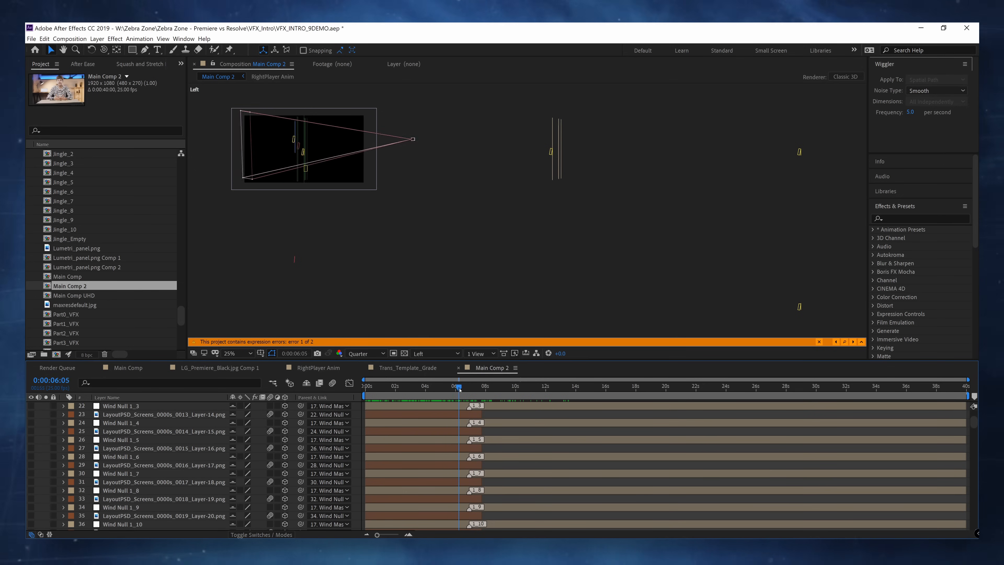
Switch to Main Comp and scroll down its stack of screenshot layers.
left_click(647, 387)
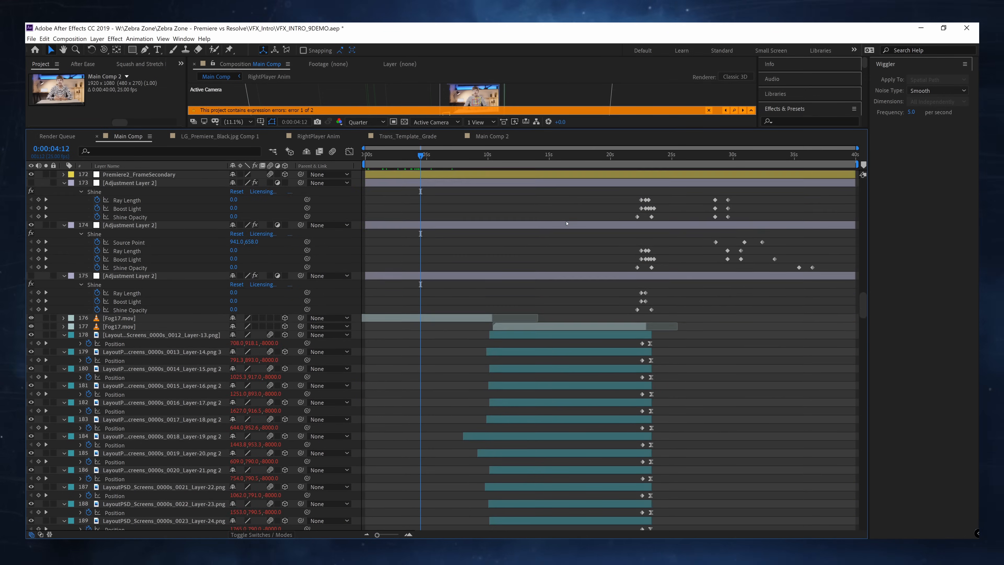
scroll("down", 3)
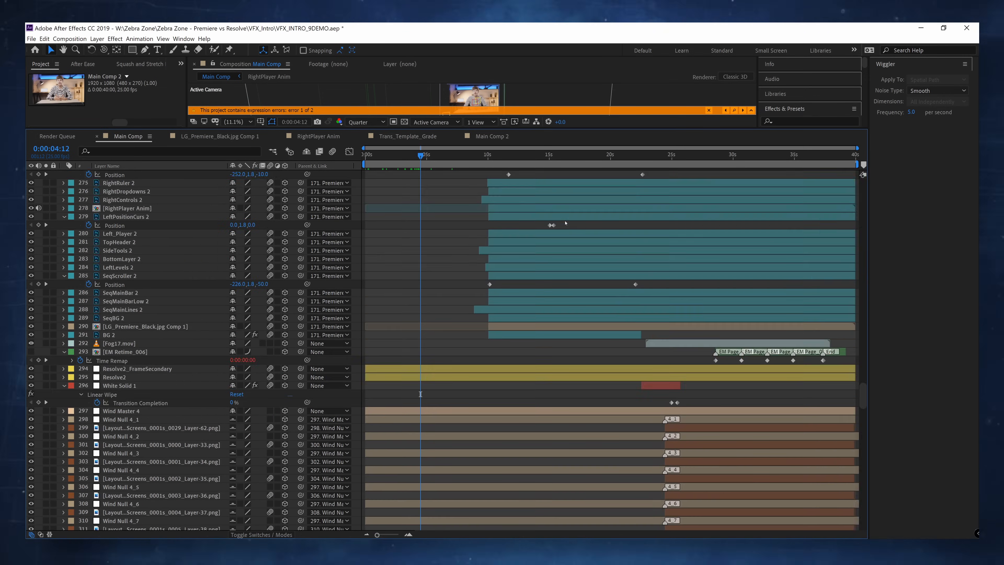
scroll("down", 3)
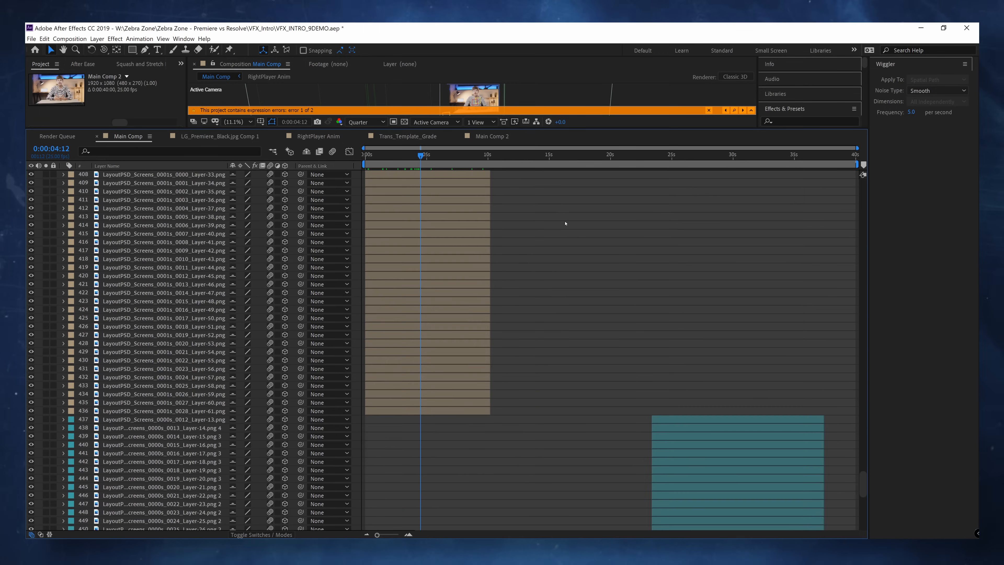
scroll("down", 3)
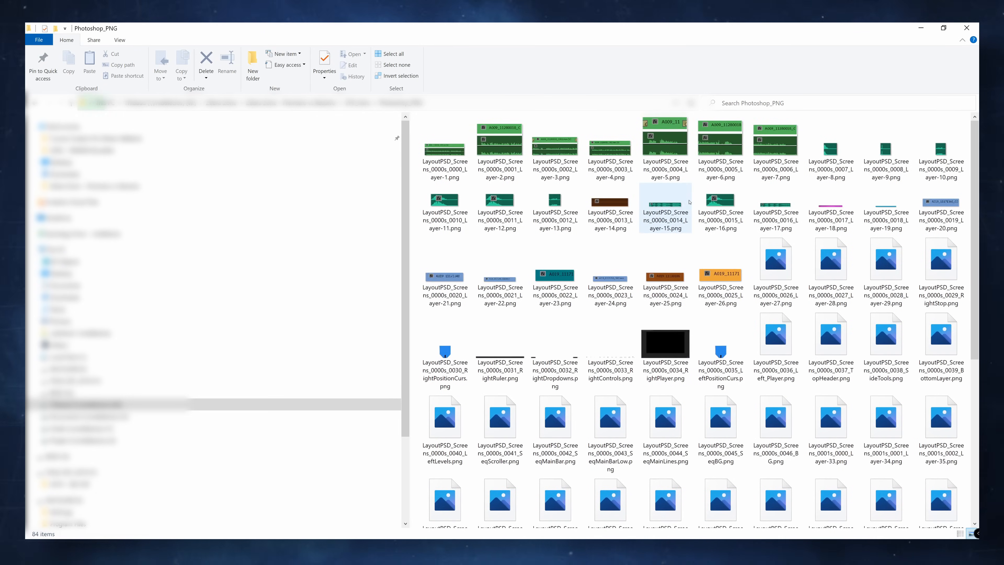
scroll("down", 3)
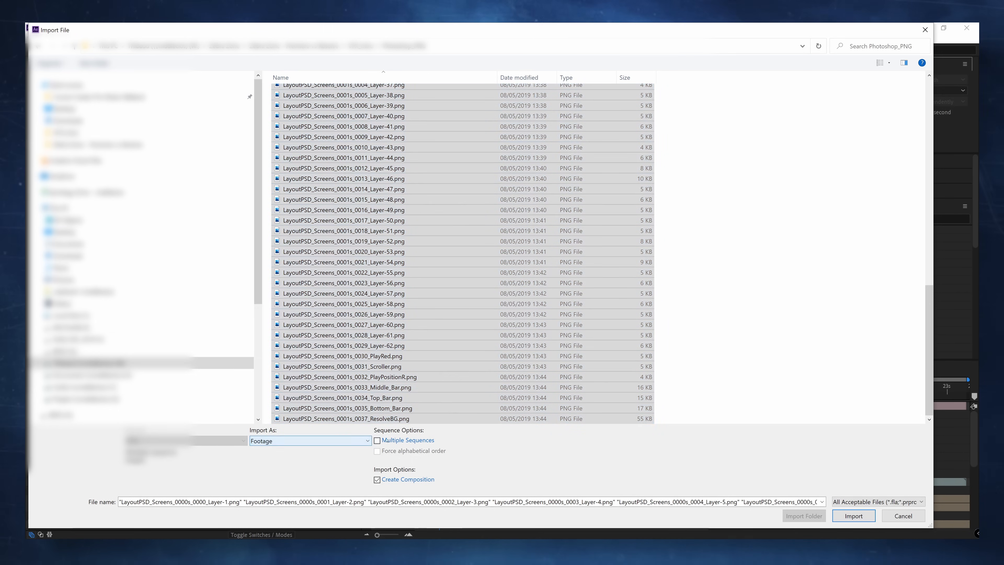
Import the selected LayoutPSD_Screens PNG files and open a new layer composition.
left_click(854, 515)
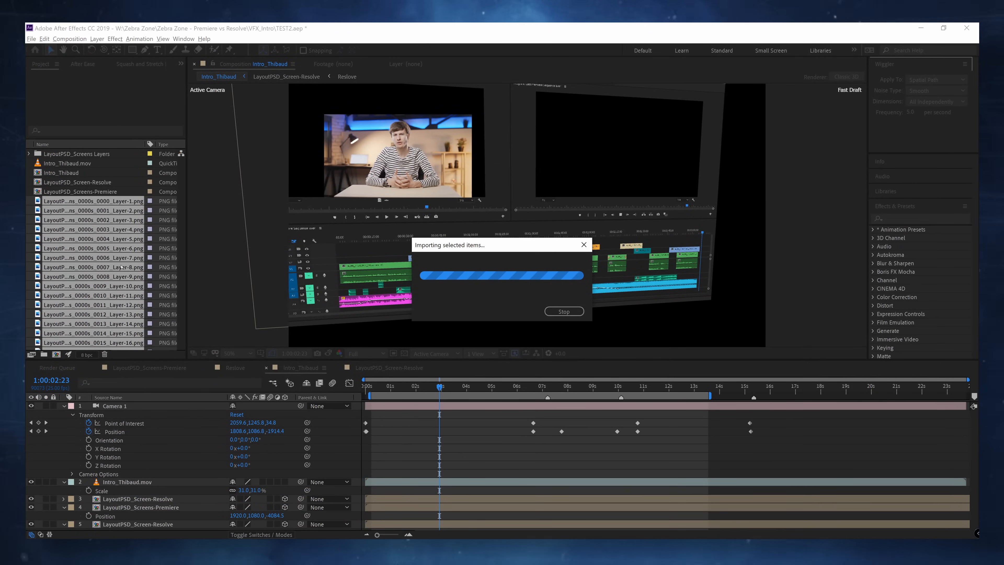
left_click(32, 39)
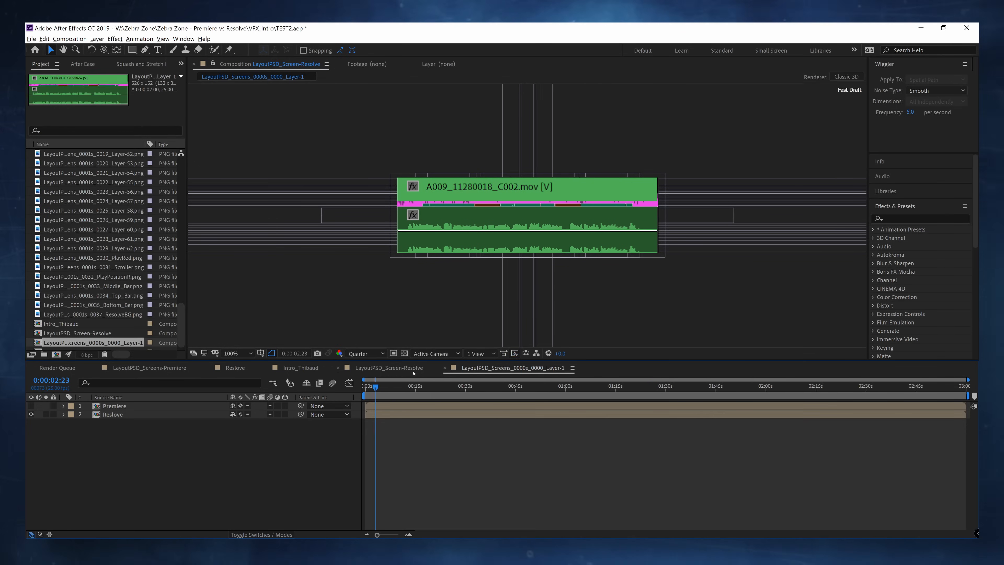
left_click(588, 345)
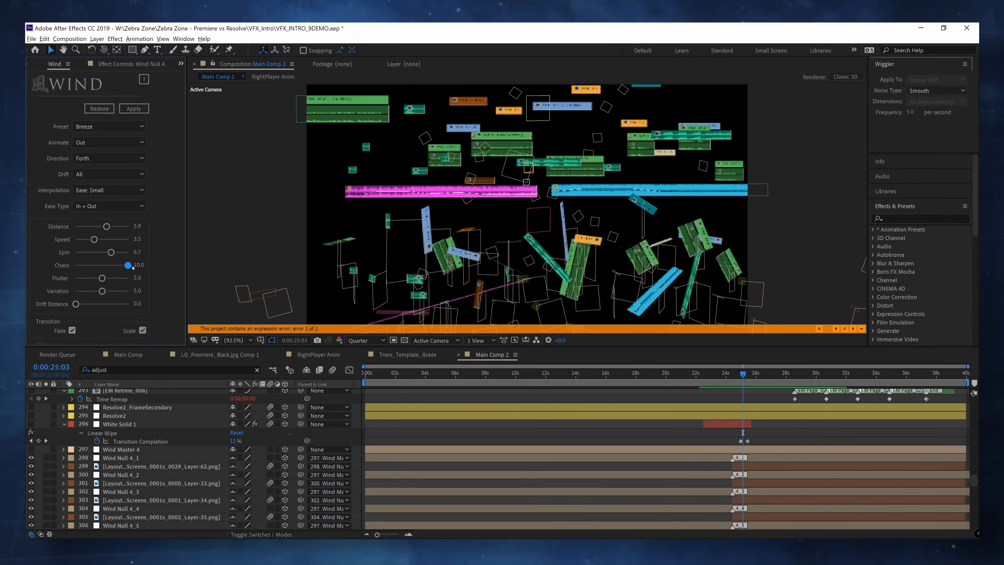
Drag in the Timeline panel to move from Main Comp 2 toward Main Comp.
left_click_drag(97, 278, 109, 277)
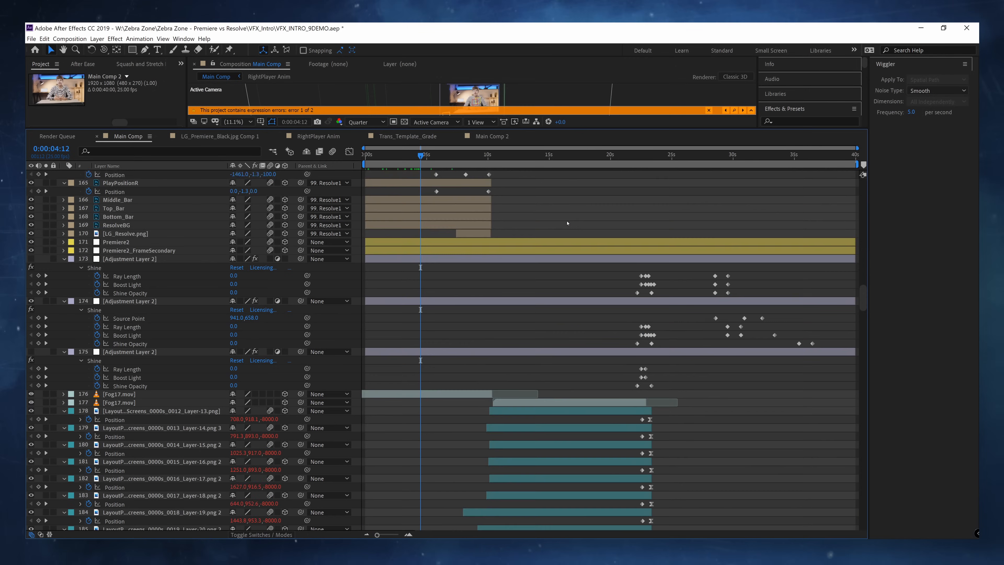
Scroll the Main Comp layer stack toward Adjustment Layer 2's Shine settings.
scroll("down", 3)
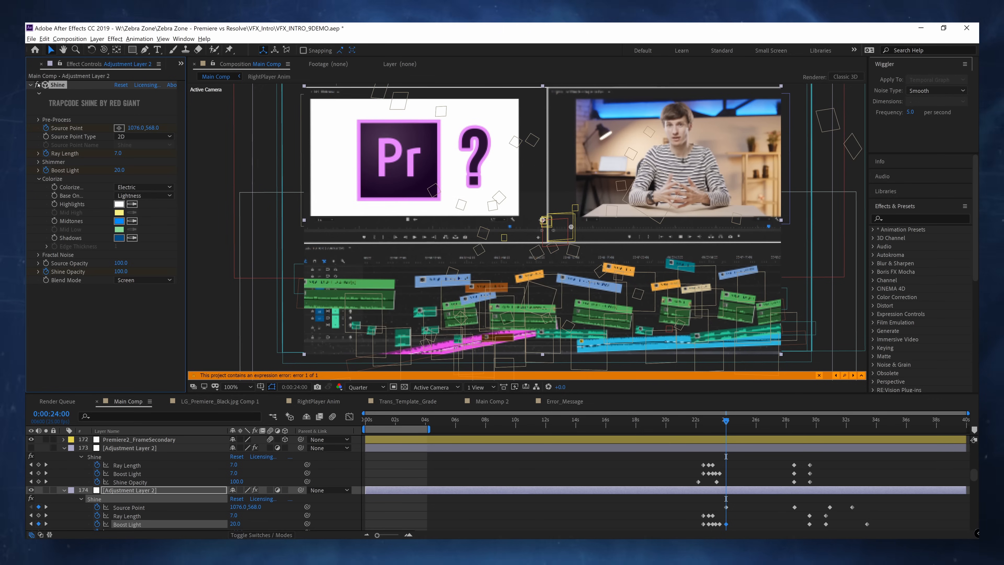
left_click(366, 387)
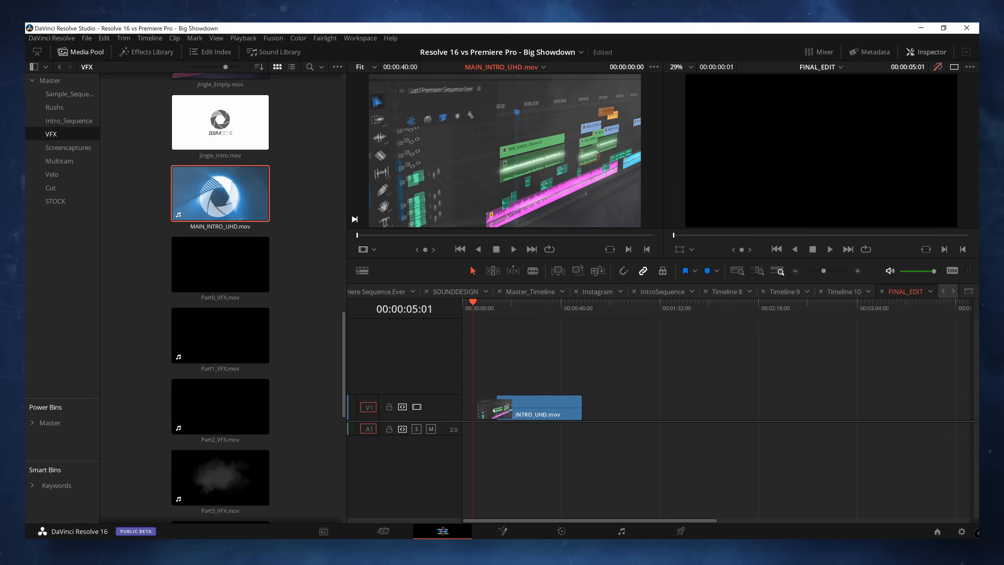
Switch to the Fairlight audio workspace and open the Sound Library.
left_click(621, 531)
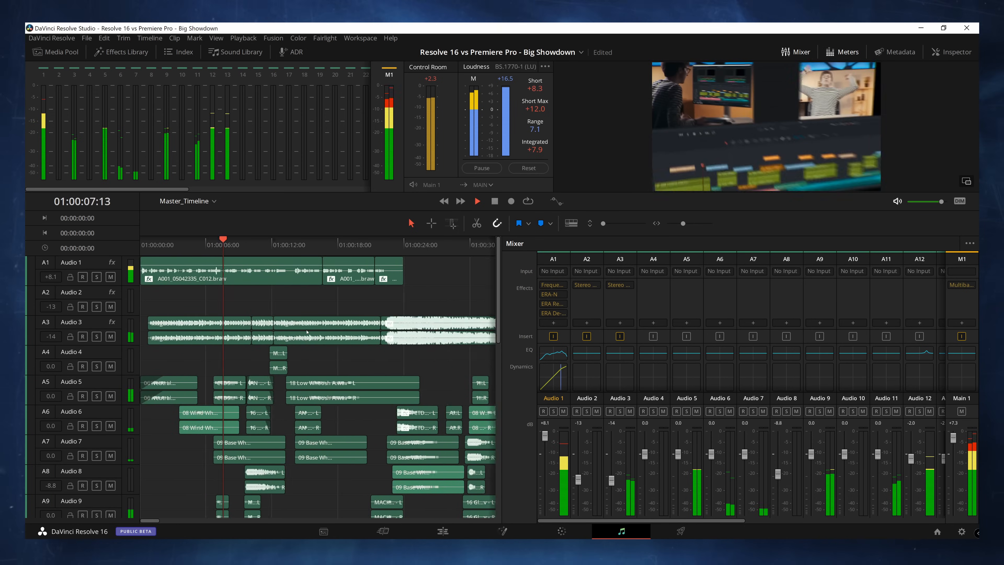
left_click(477, 201)
type("woosh")
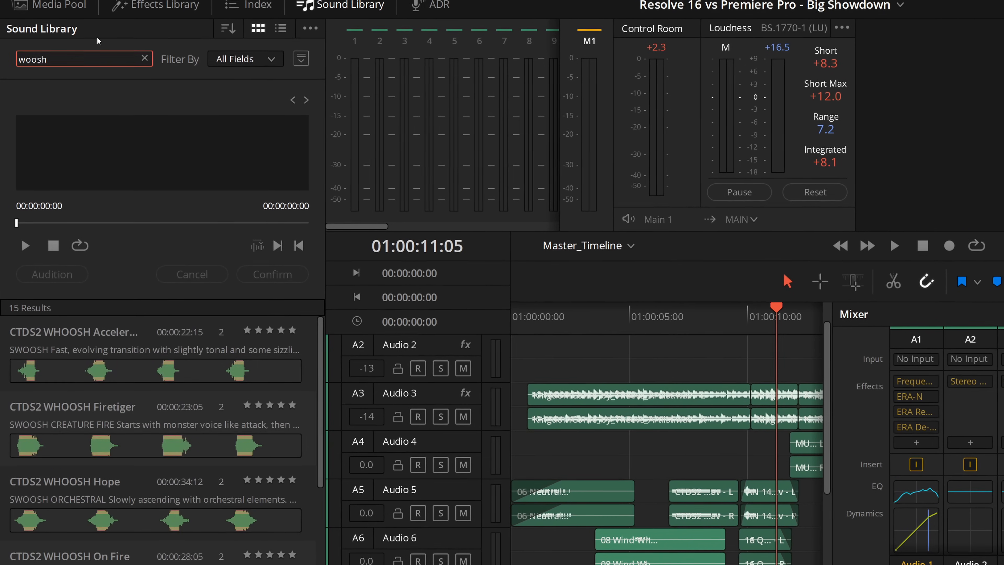
Audition the CTDS2 WHOOSH Hope sound, then search the library for 'hit'.
left_click(76, 346)
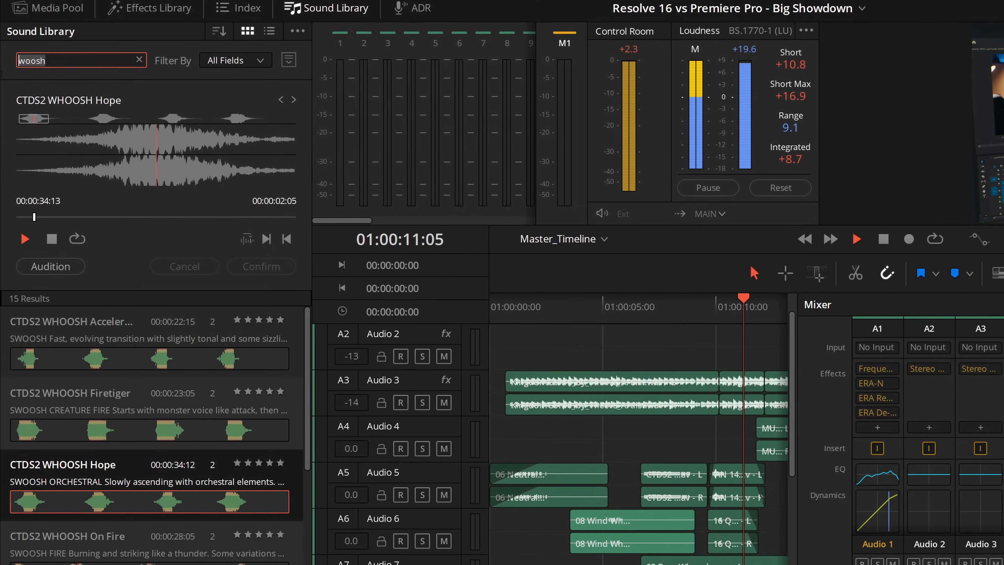
type("hit")
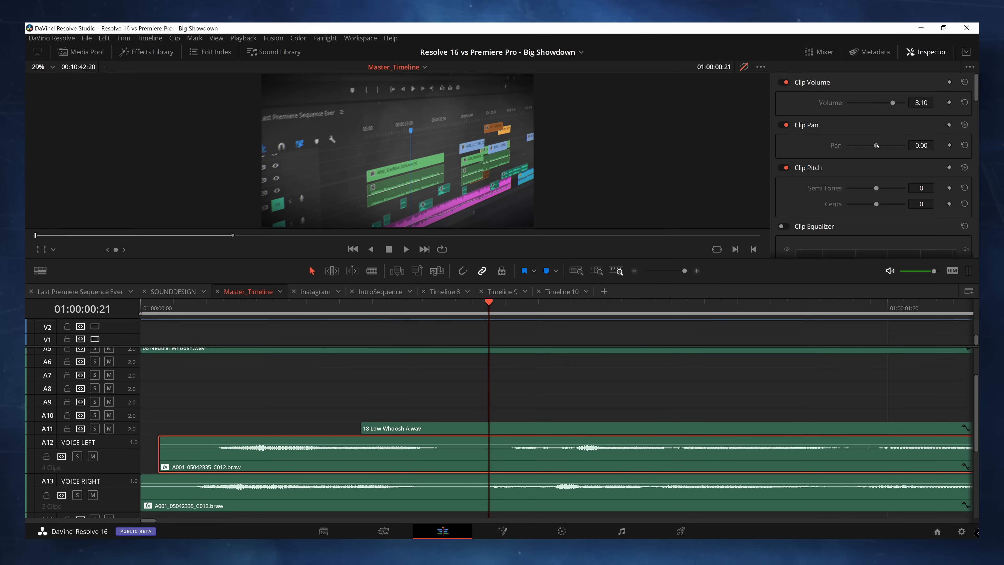
Drag Clip Pan for the VOICE RIGHT clip to 82.61, pushing it toward the right channel.
left_click_drag(878, 146, 848, 145)
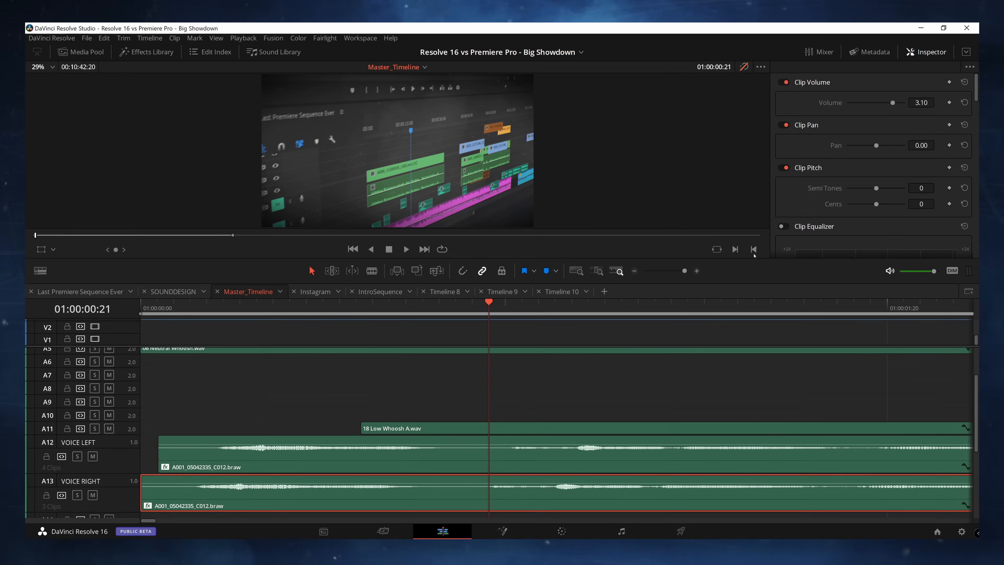
left_click_drag(876, 145, 898, 145)
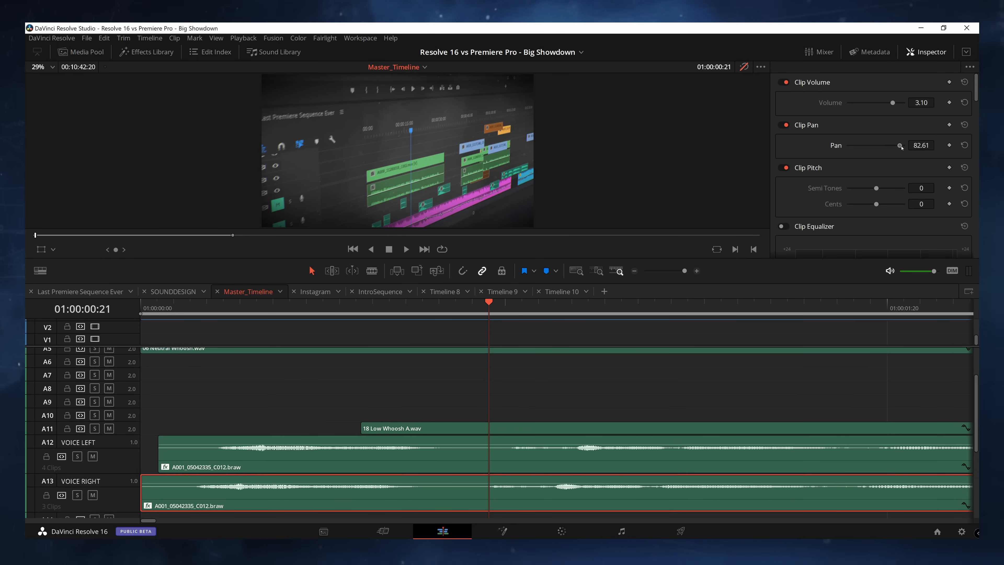
left_click(964, 145)
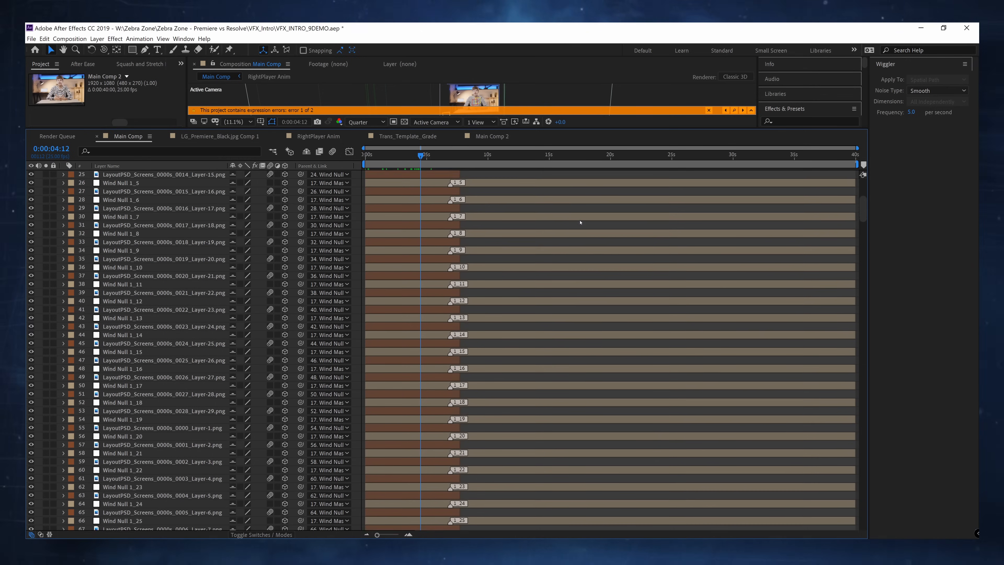
scroll("down", 3)
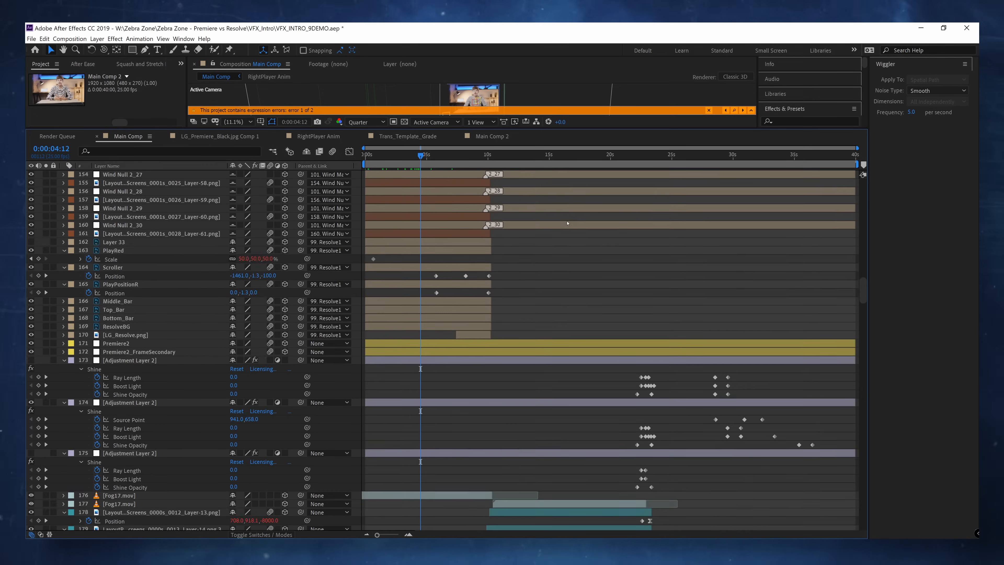
scroll("down", 3)
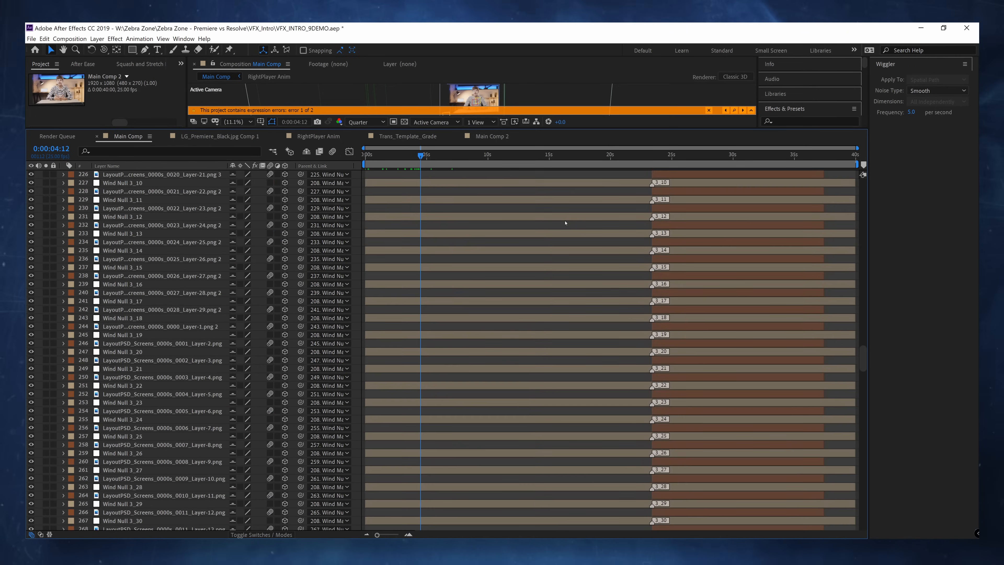
scroll("down", 3)
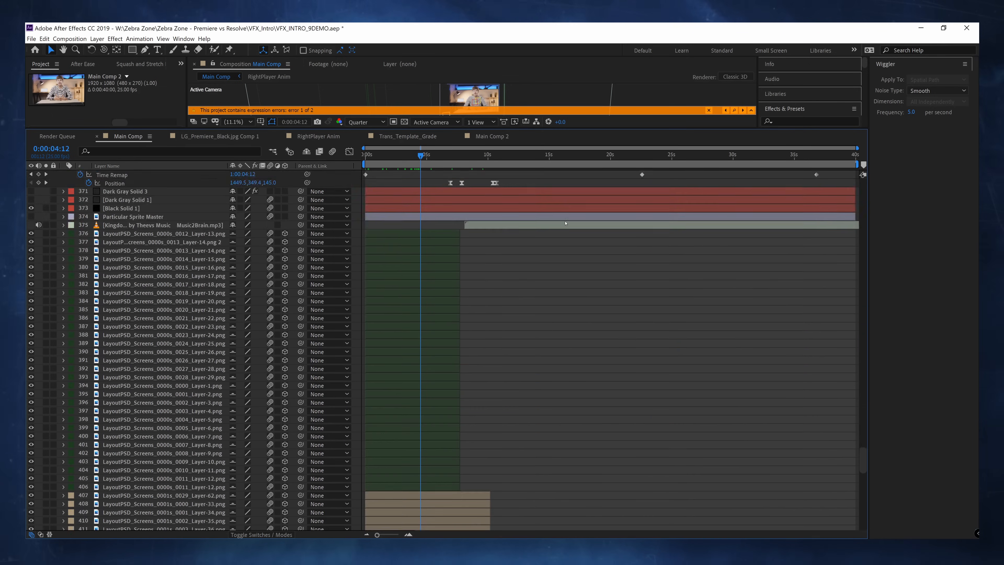
scroll("down", 3)
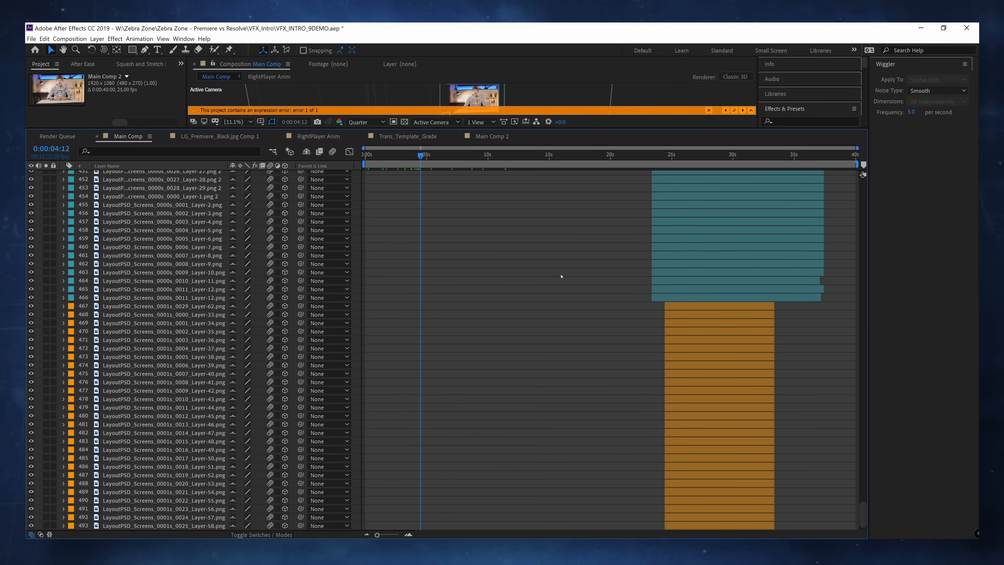